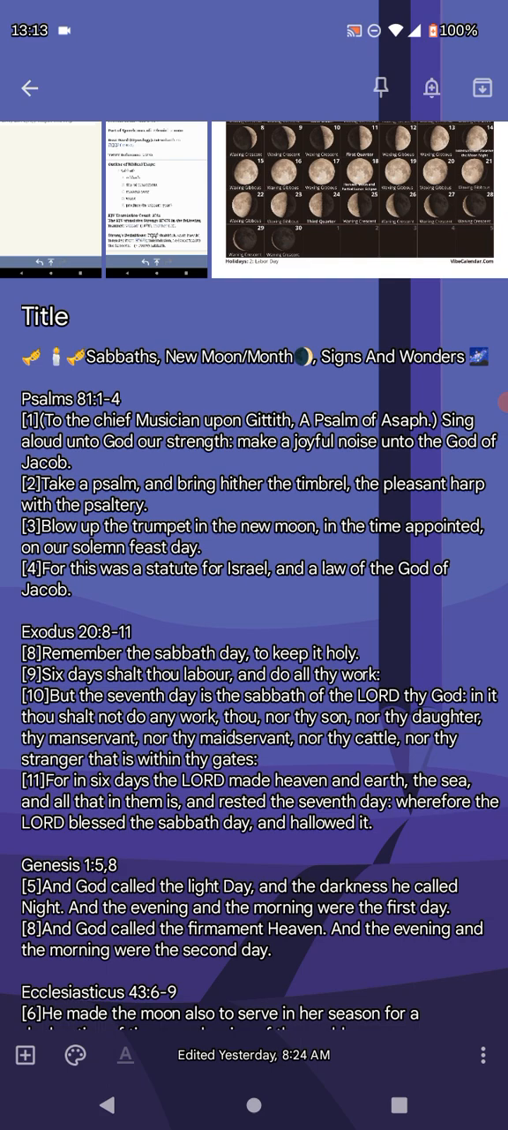
# Play the New Moon September 02, 2024 video in Google Photos and pause it halfway.
pyautogui.click(366, 190)
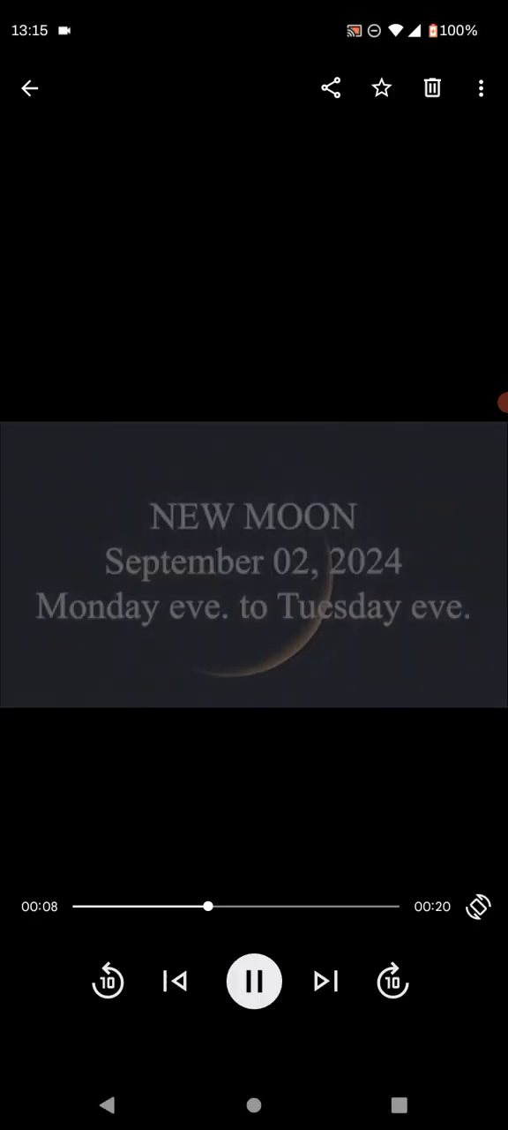
pyautogui.click(254, 980)
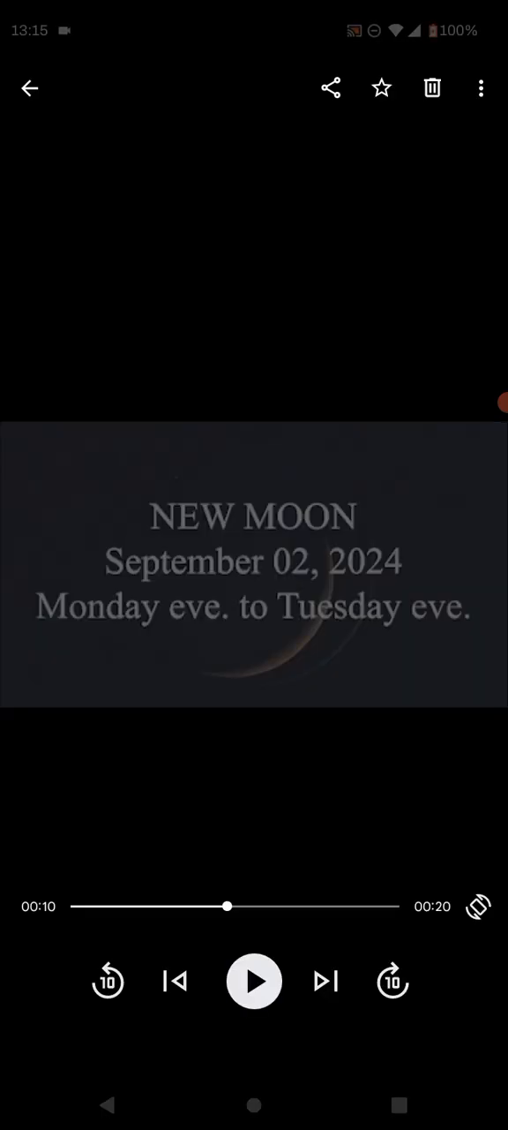
# Leave the video and reopen the Sabbaths, New Moon/Month, Signs And Wonders note.
pyautogui.click(29, 88)
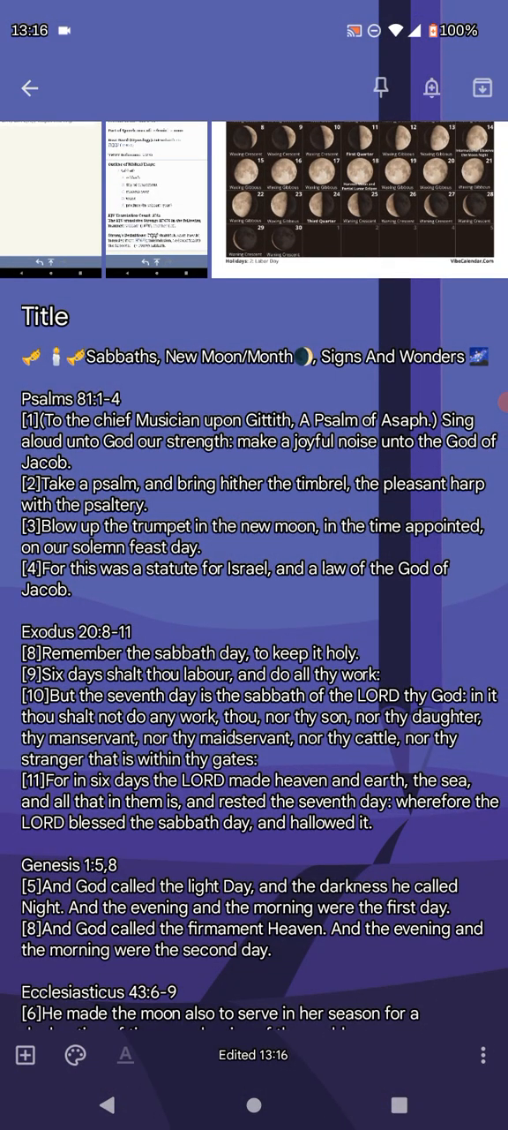
pyautogui.scroll(-3)
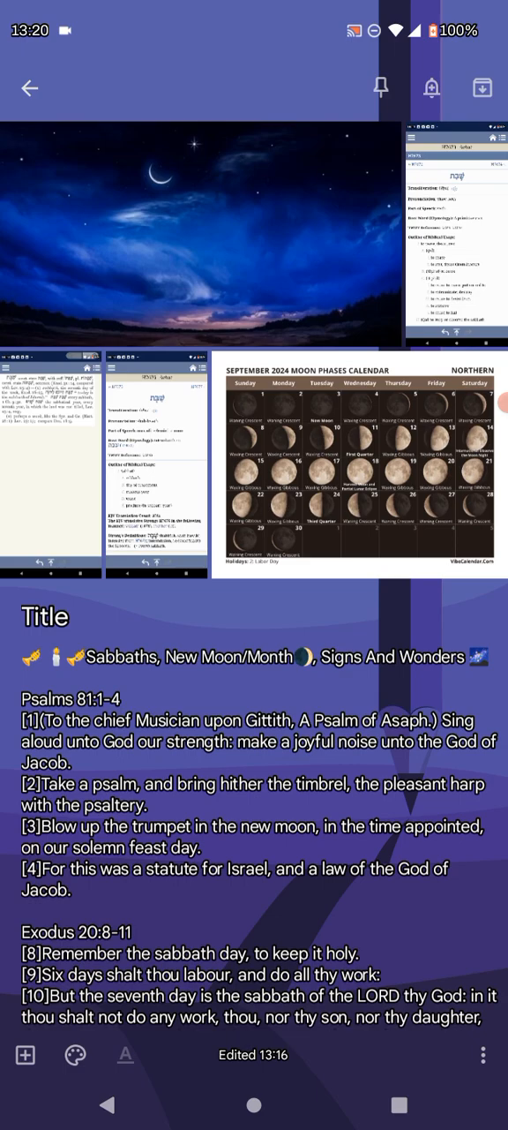
pyautogui.scroll(-3)
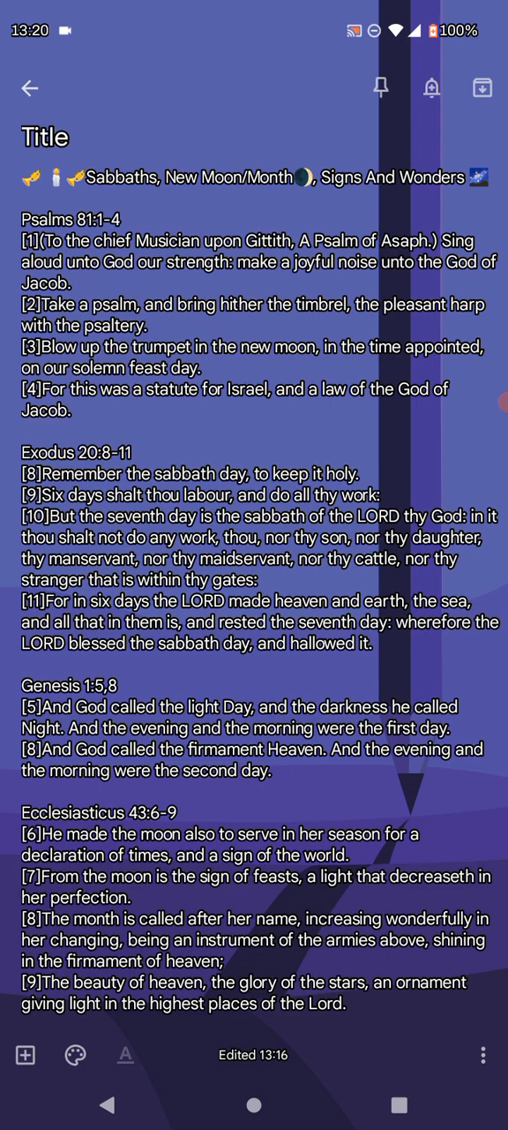
pyautogui.scroll(-3)
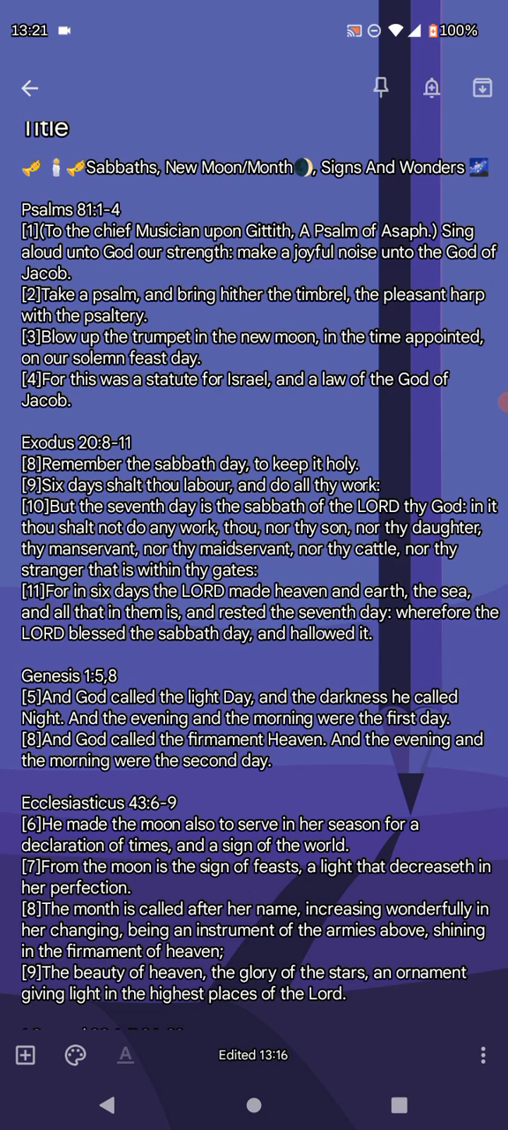
pyautogui.scroll(-3)
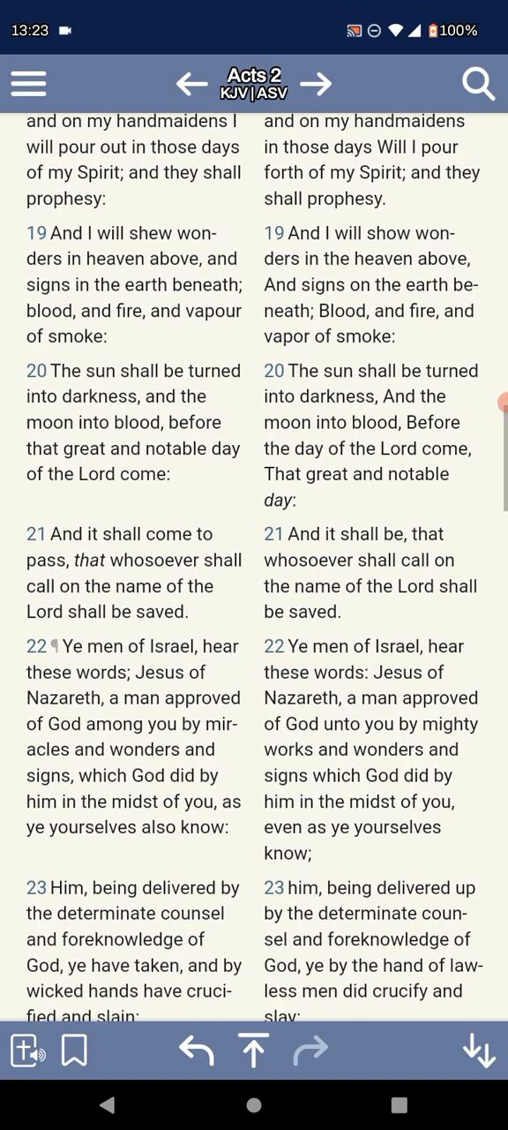
# Scroll the Acts 2 KJV | ASV parallel view down through verses 19–24.
pyautogui.scroll(-3)
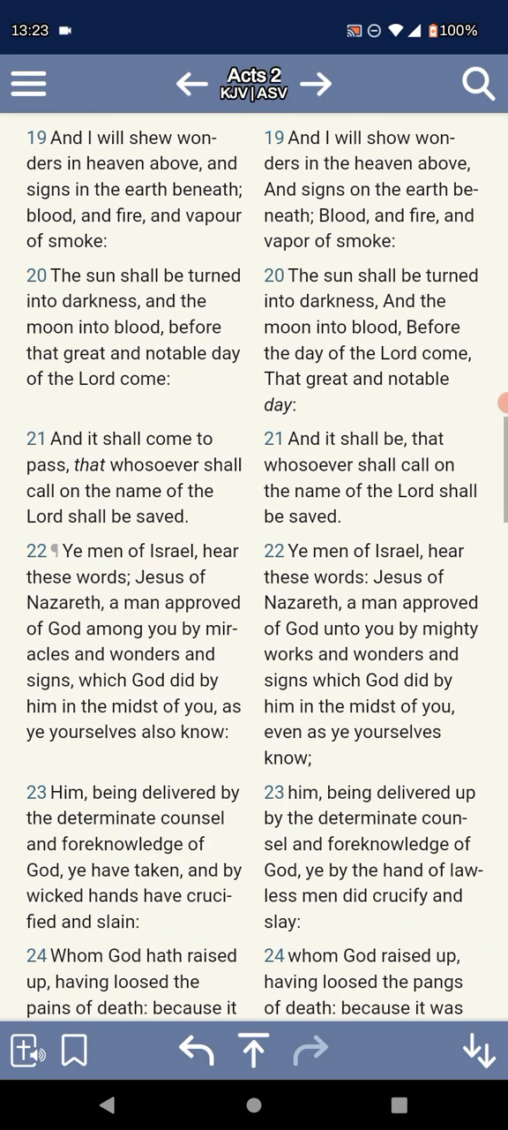